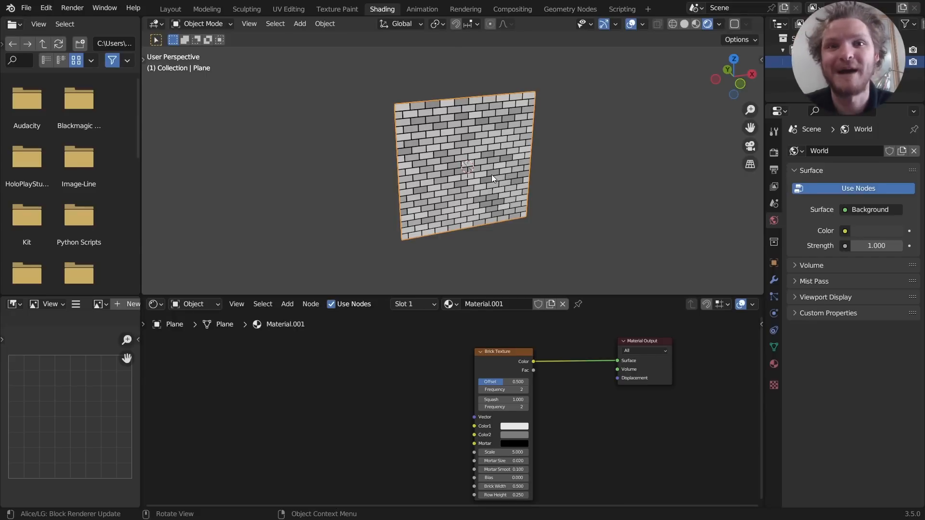
pyautogui.moveTo(507, 144)
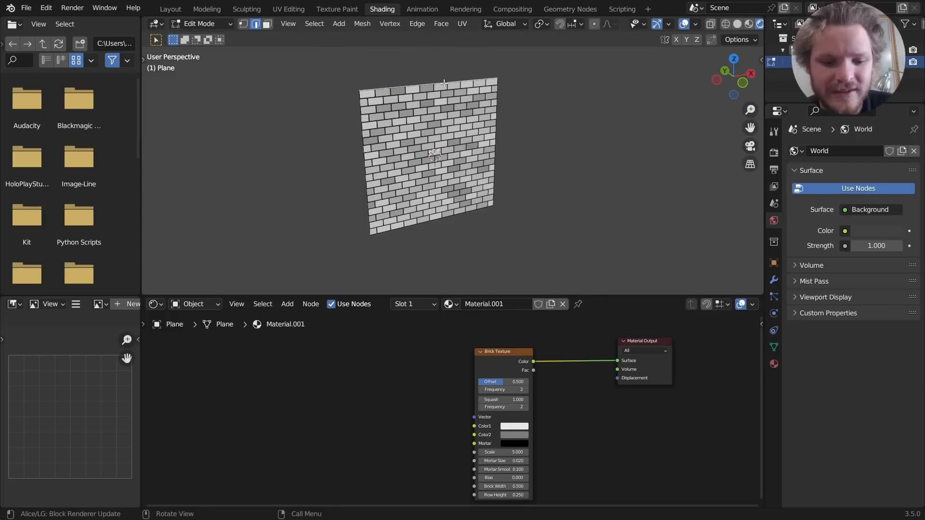
pyautogui.moveTo(522, 133)
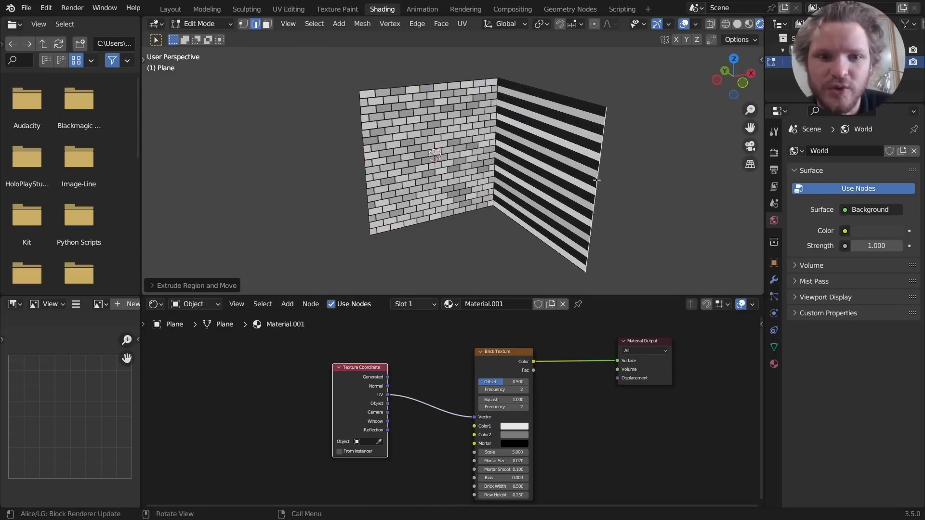
# Try extruding a second wall, then revert to the single brick-textured plane.
pyautogui.click(288, 8)
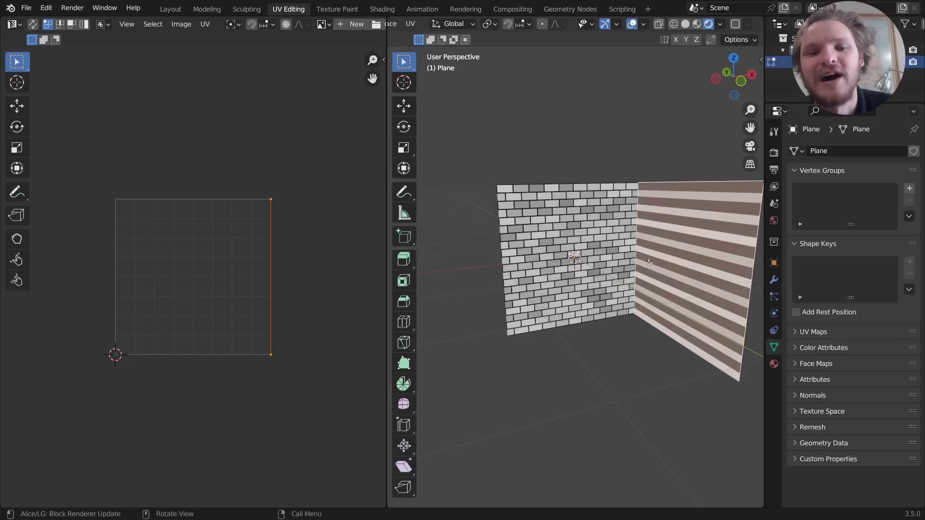
pyautogui.press('Tab')
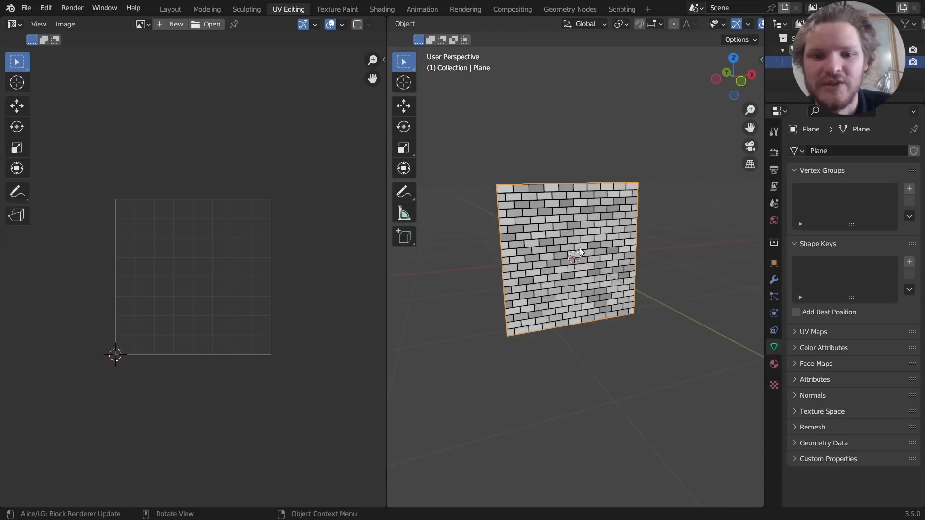
pyautogui.moveTo(575, 189)
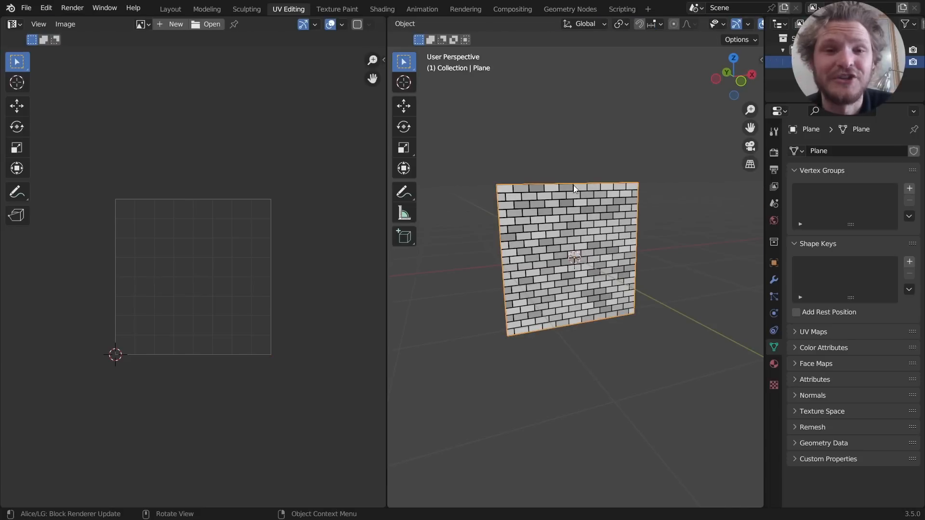
# Create a geometry node tree storing UV Unwrap output as vector attribute 'customuv'.
pyautogui.click(569, 8)
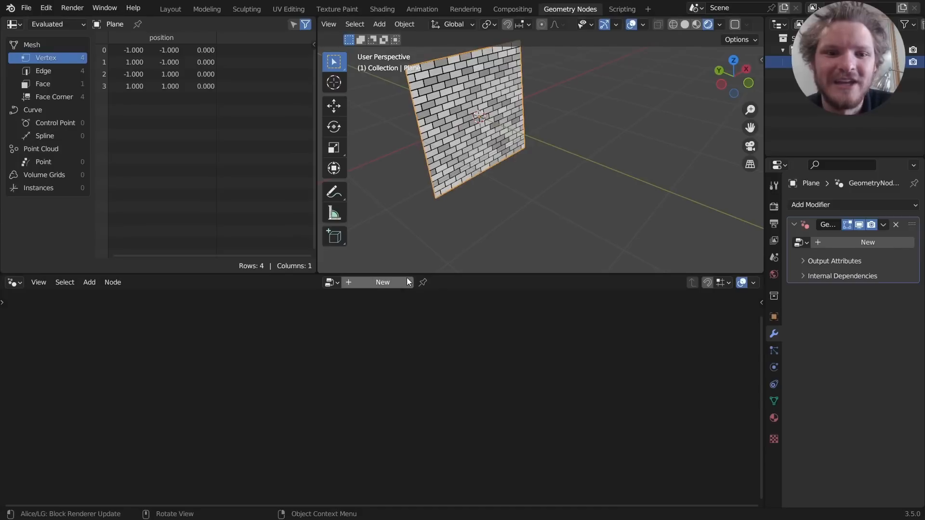
pyautogui.click(382, 282)
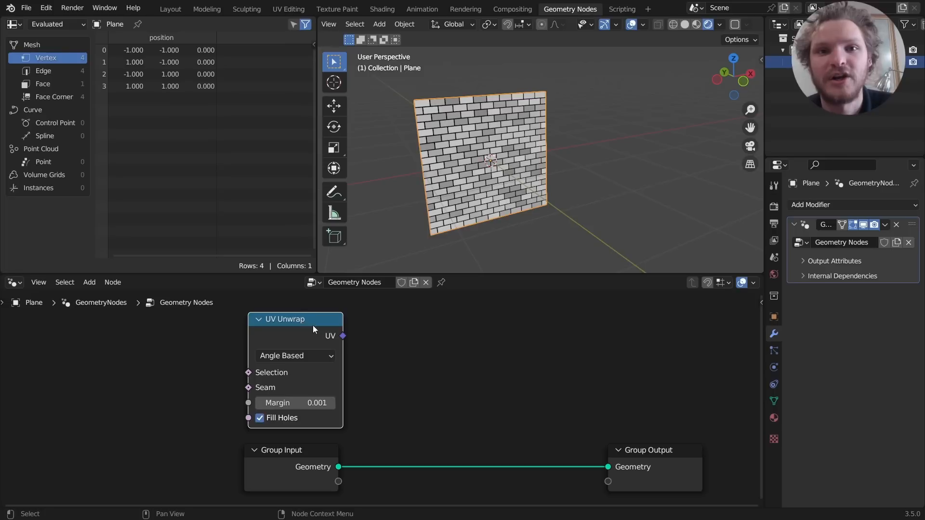
pyautogui.moveTo(405, 349)
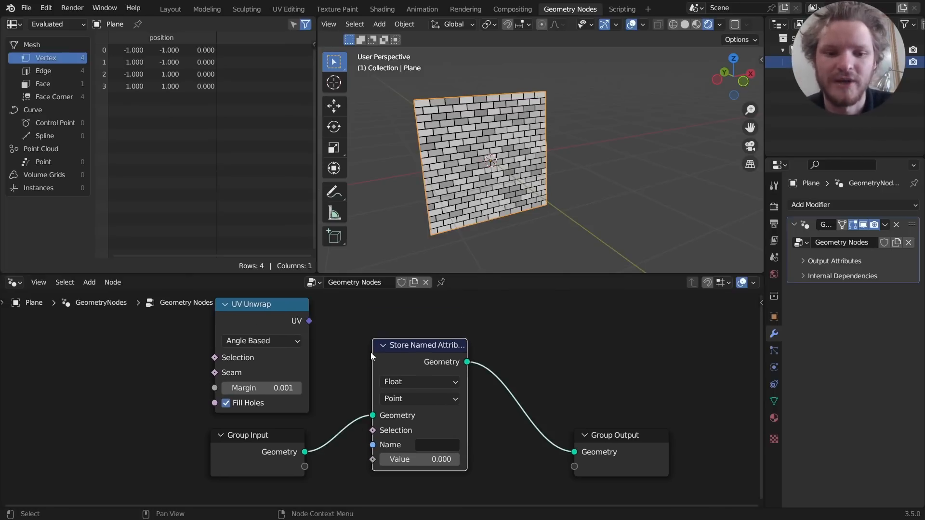
pyautogui.click(419, 399)
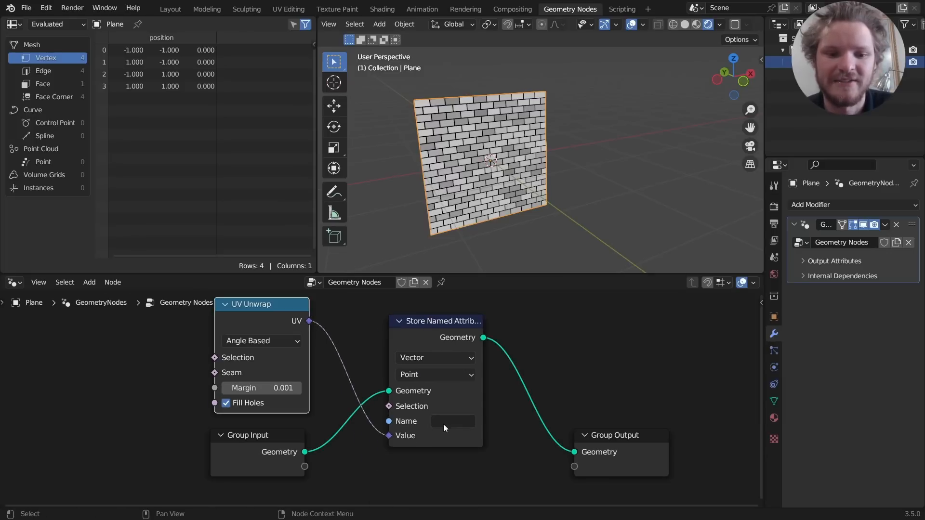
pyautogui.write('customuv')
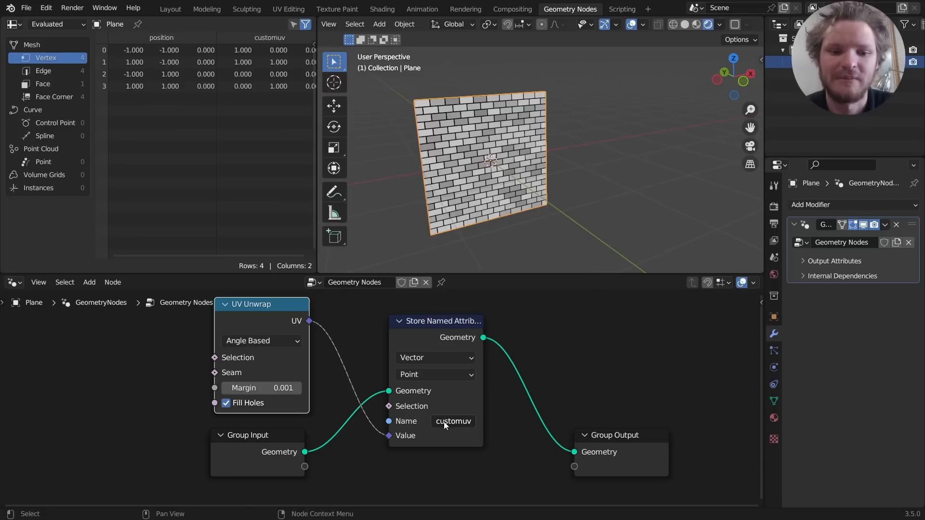
pyautogui.moveTo(452, 421)
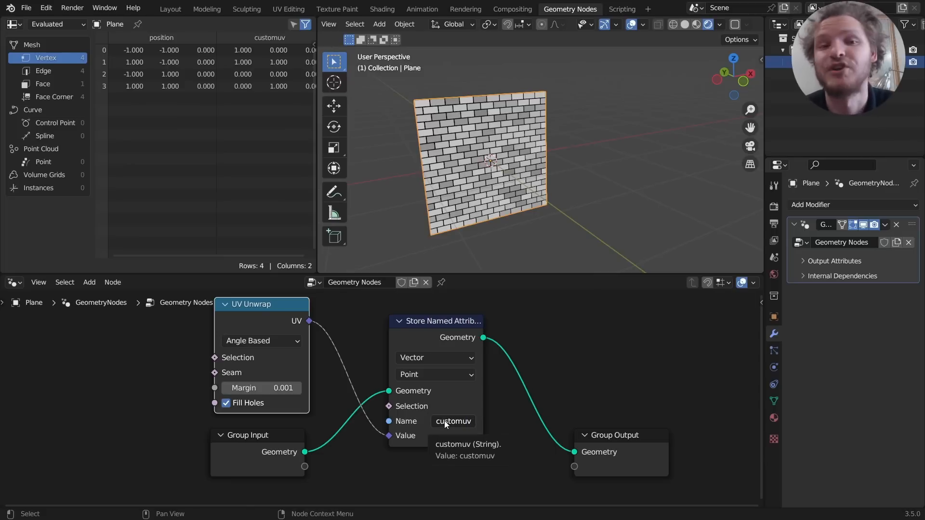
pyautogui.moveTo(383, 401)
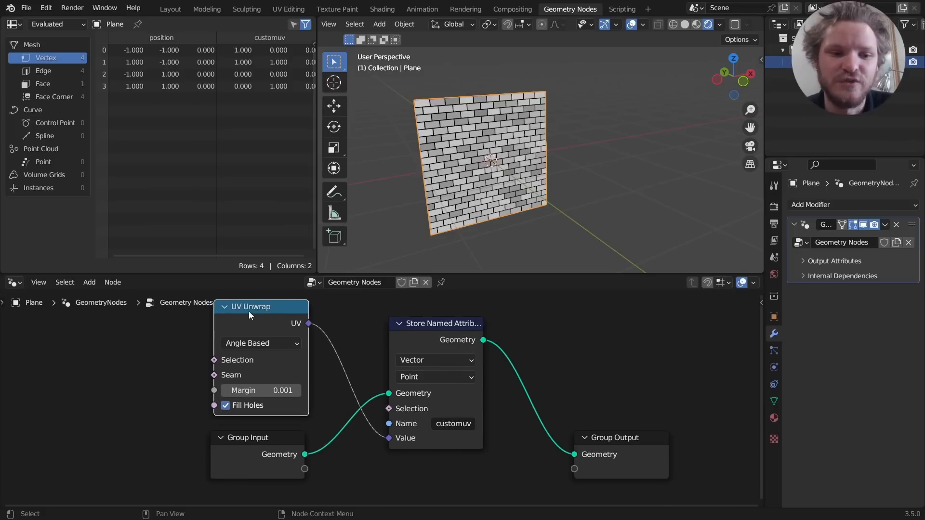
pyautogui.moveTo(272, 342)
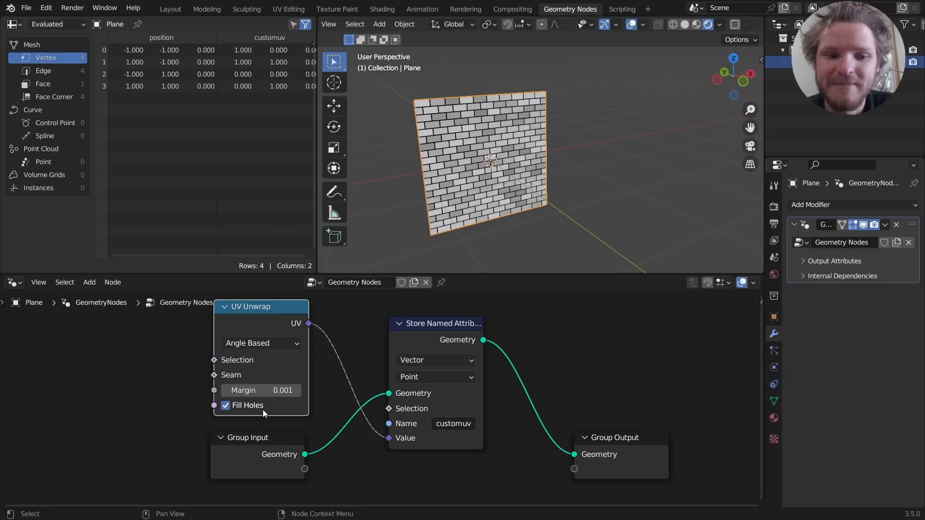
pyautogui.moveTo(486, 434)
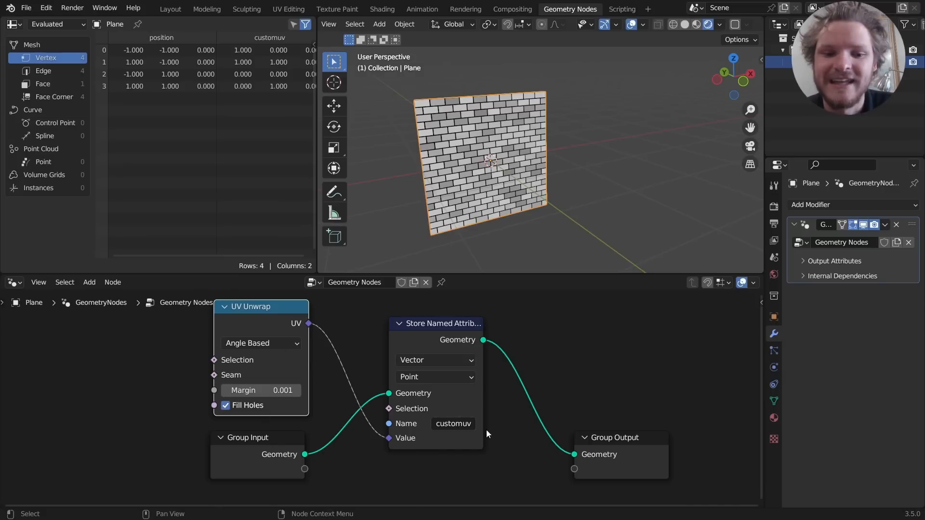
pyautogui.moveTo(490, 430)
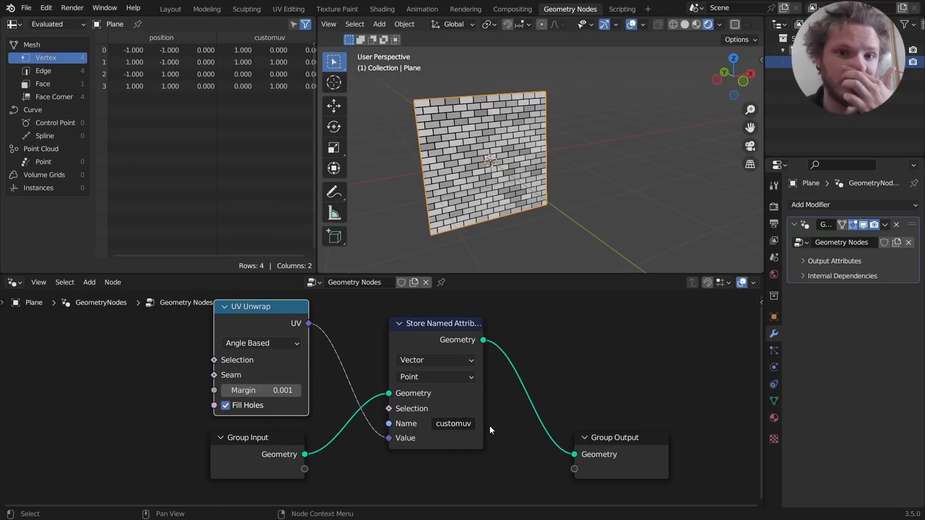
pyautogui.moveTo(382, 9)
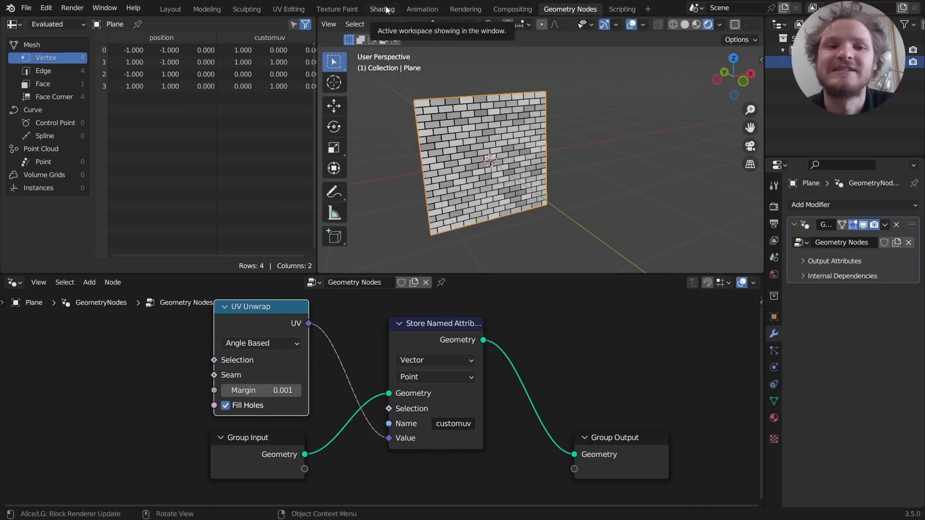
# Feed an Attribute node named 'customuv' into the Brick Texture's Vector input.
pyautogui.click(381, 9)
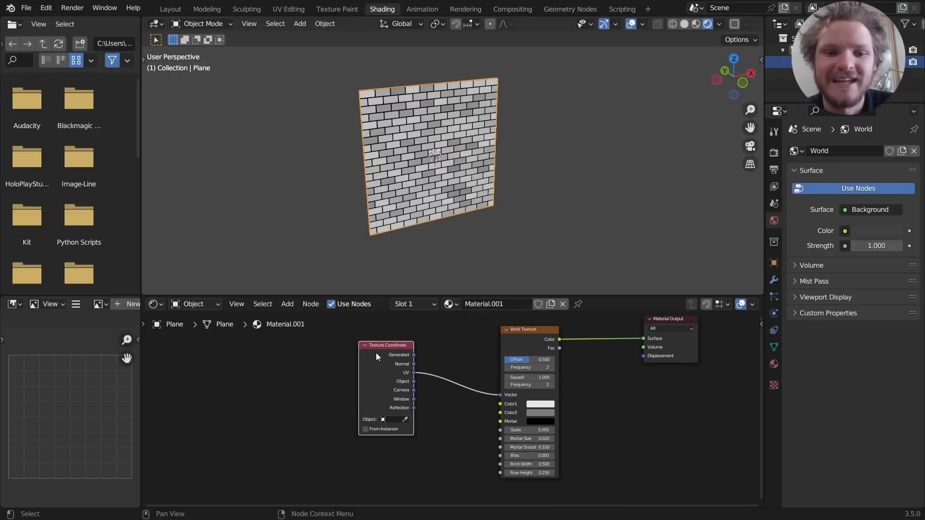
pyautogui.write('at')
pyautogui.write('customuv')
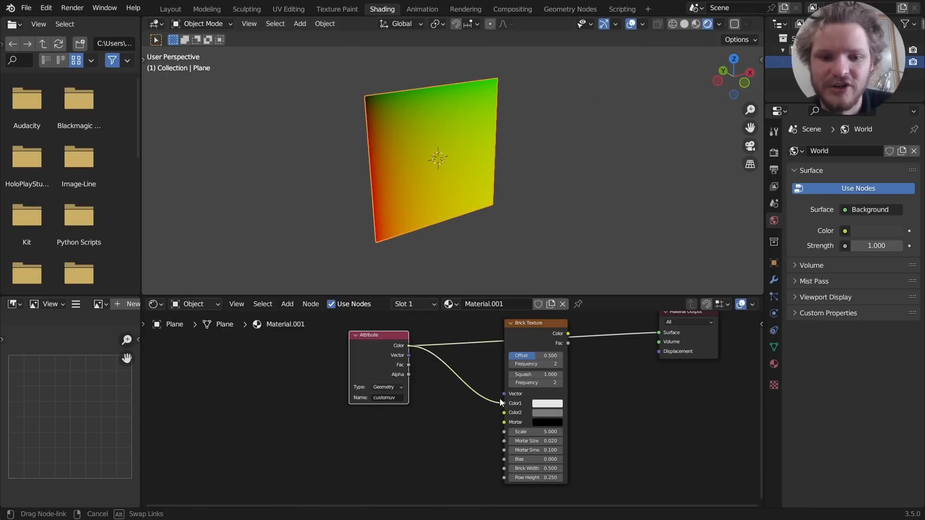
pyautogui.click(504, 394)
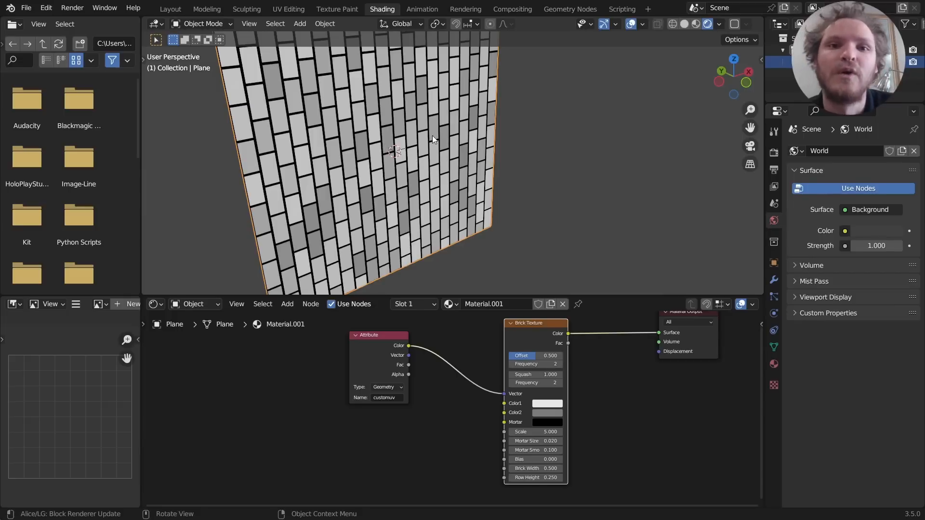
pyautogui.moveTo(434, 136)
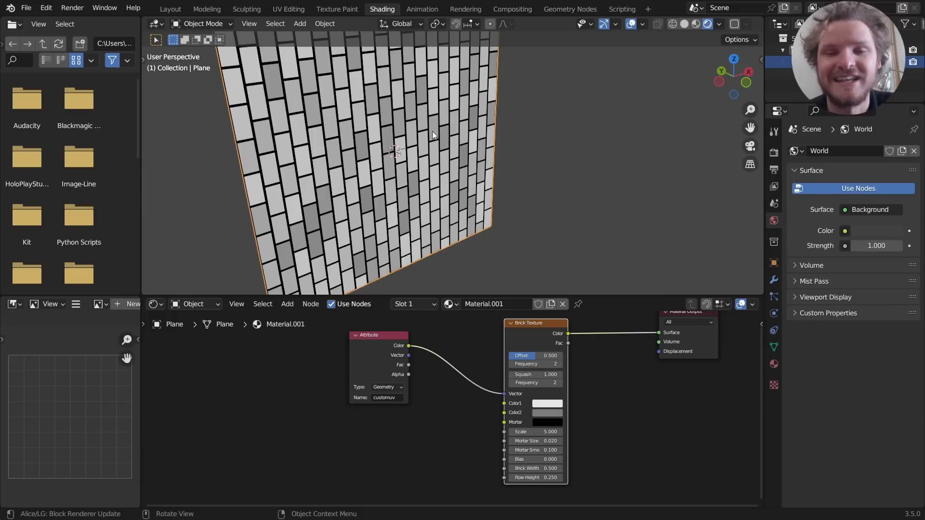
# Scale the unwrapped UVs by Face Area accumulated on the Face domain via Vector Math Scale.
pyautogui.click(570, 9)
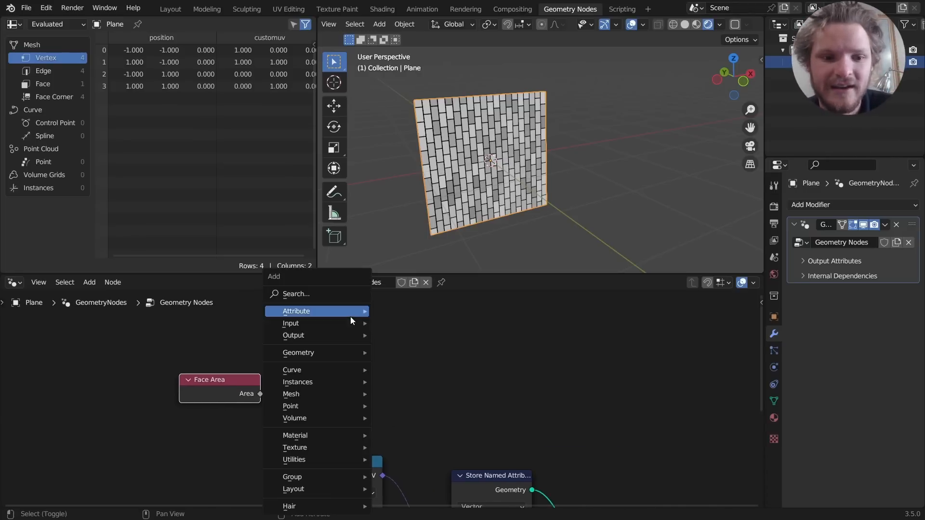
pyautogui.click(302, 311)
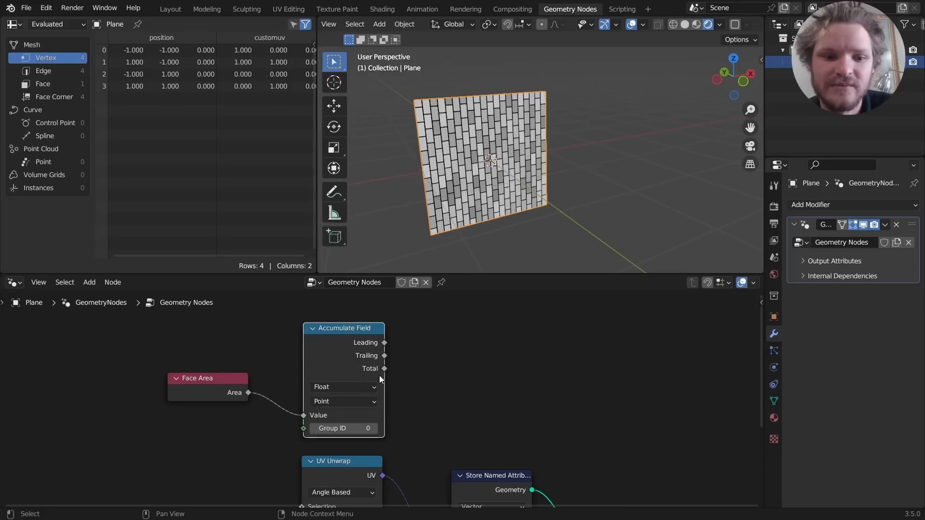
pyautogui.click(344, 401)
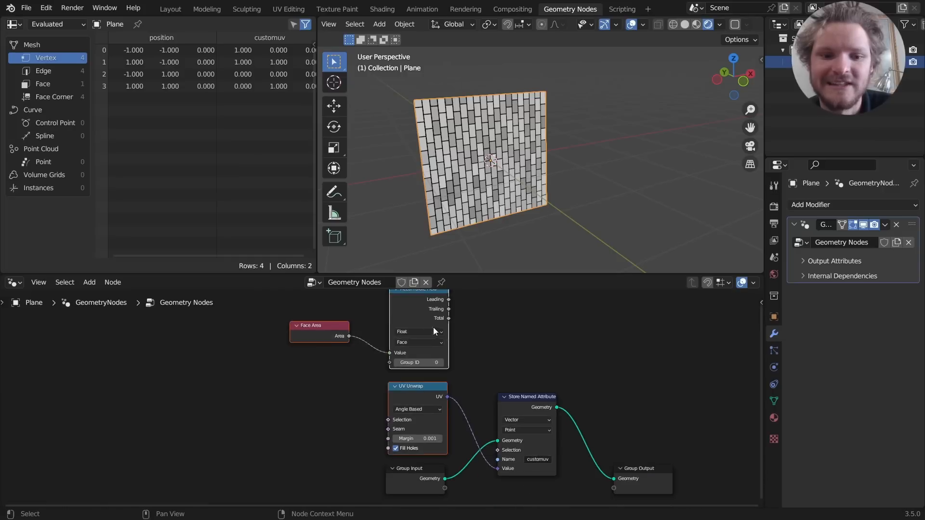
pyautogui.write('ved')
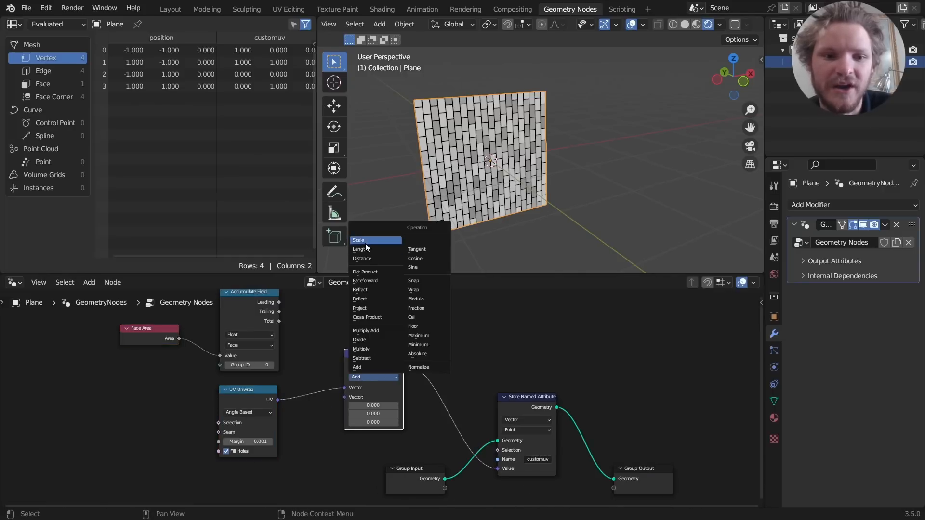
pyautogui.click(358, 240)
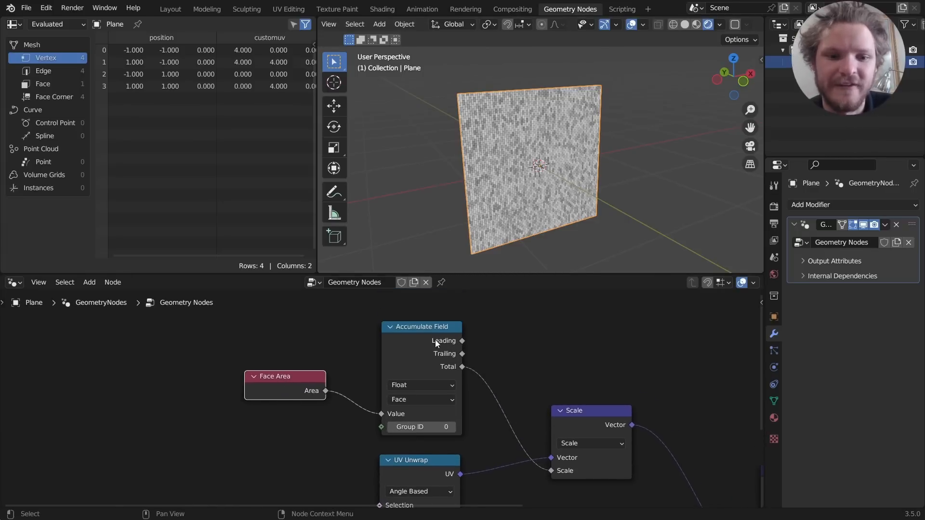
pyautogui.moveTo(452, 386)
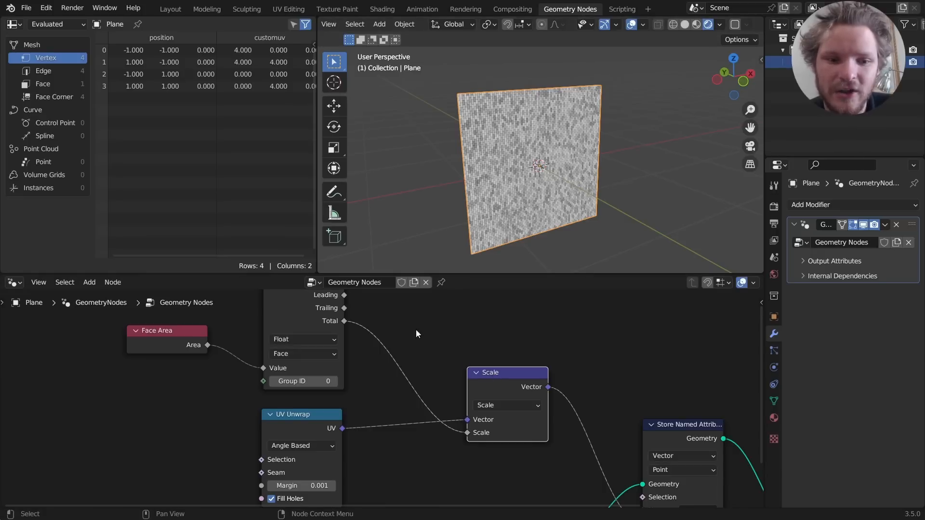
# Insert a Math Divide node with value 6 between Accumulate Field Total and Scale.
pyautogui.write('ma')
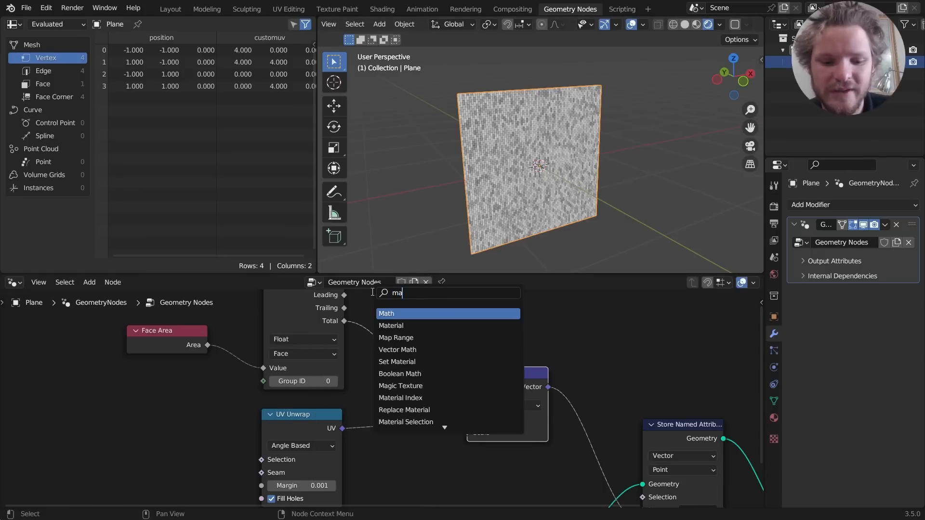
pyautogui.click(387, 313)
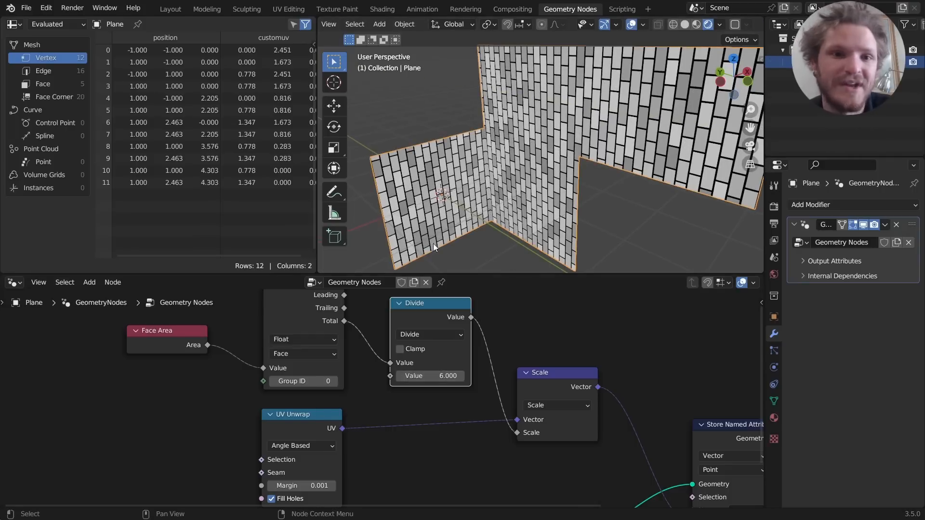
# Insert a 90° Vector Rotate node between the Attribute and Brick Texture nodes.
pyautogui.click(381, 8)
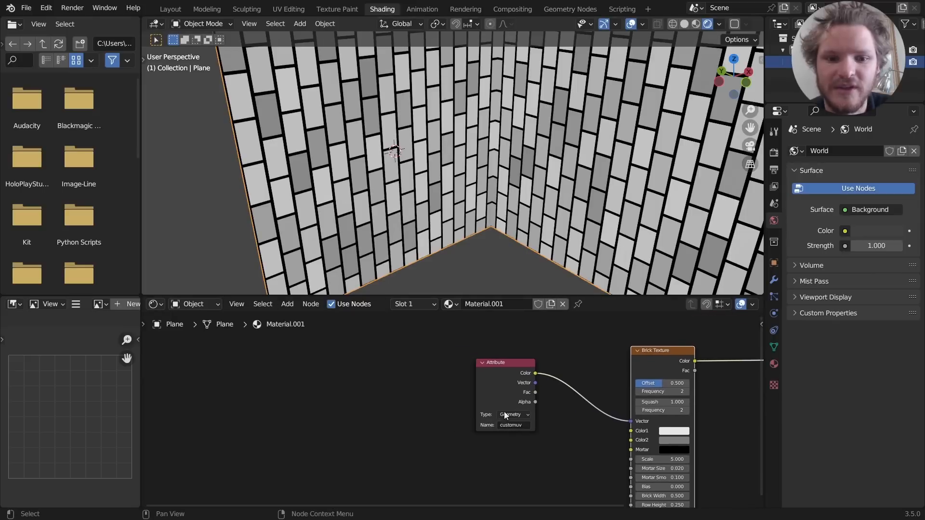
pyautogui.write('ve')
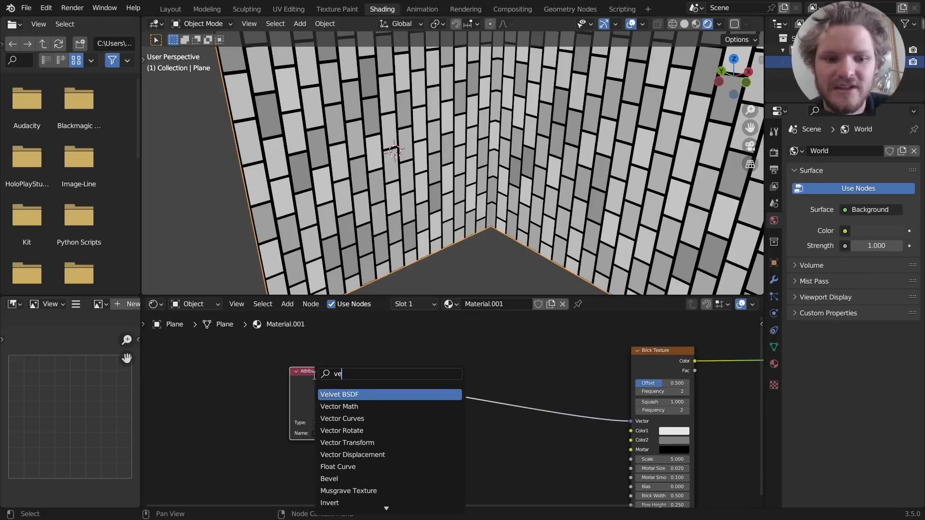
pyautogui.click(342, 431)
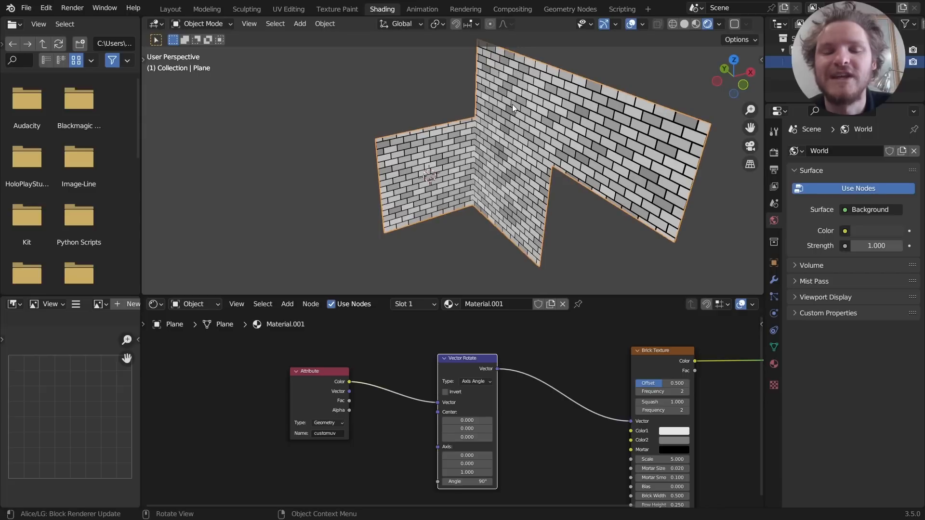
pyautogui.moveTo(520, 113)
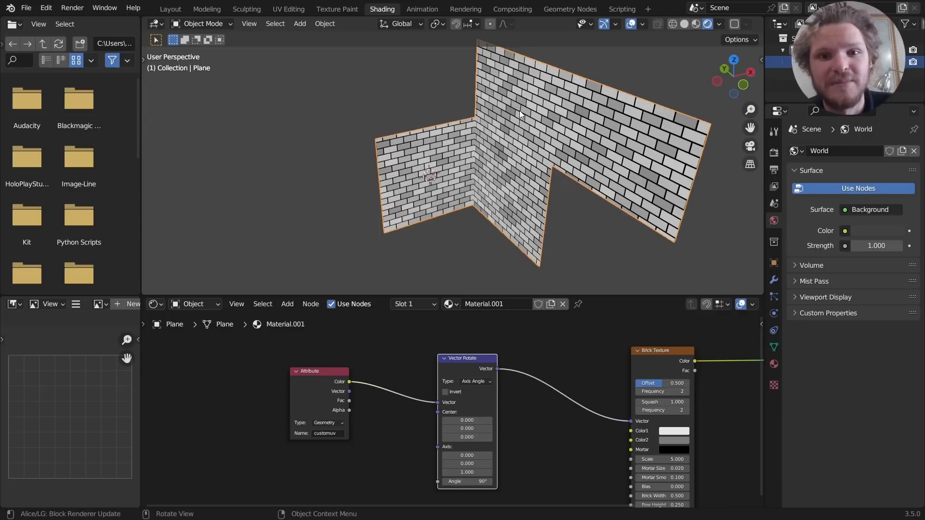
pyautogui.moveTo(529, 157)
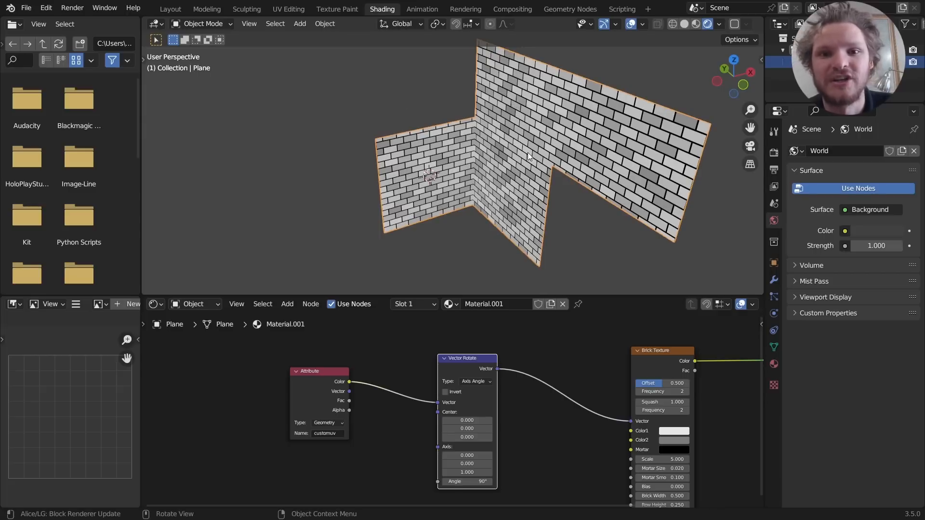
pyautogui.moveTo(544, 139)
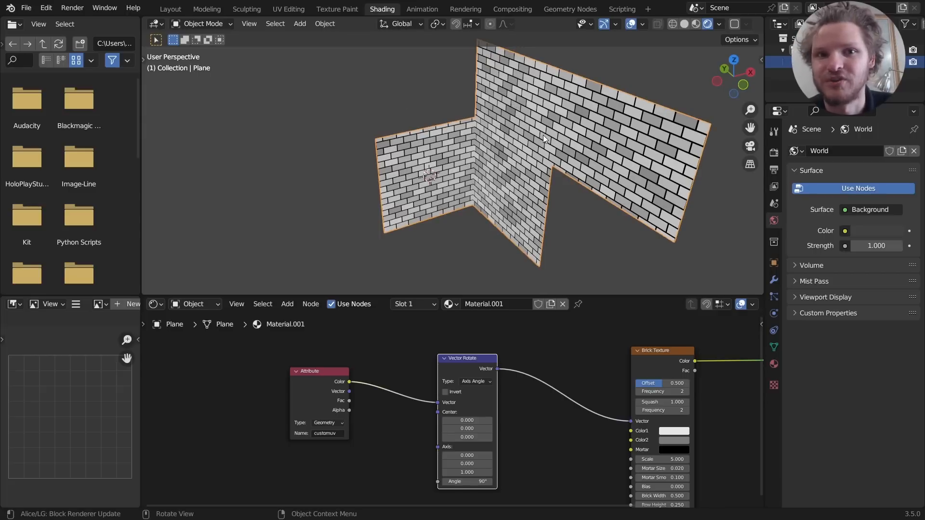